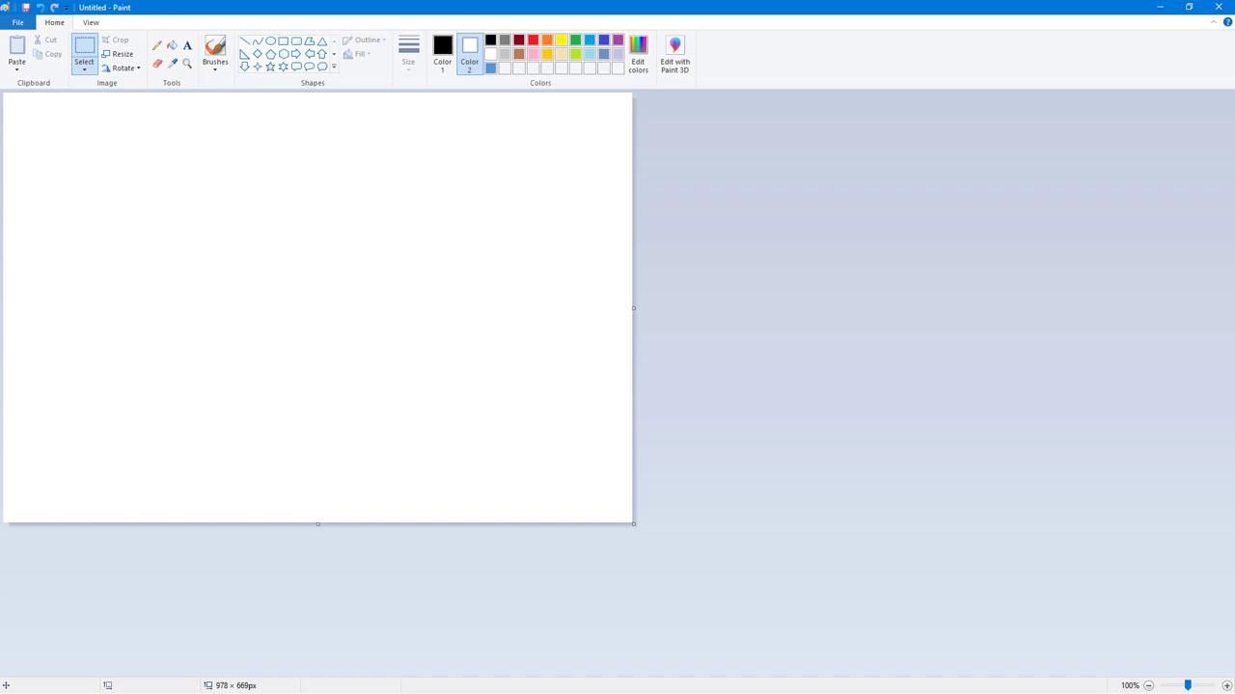
mouse_move(1078, 351)
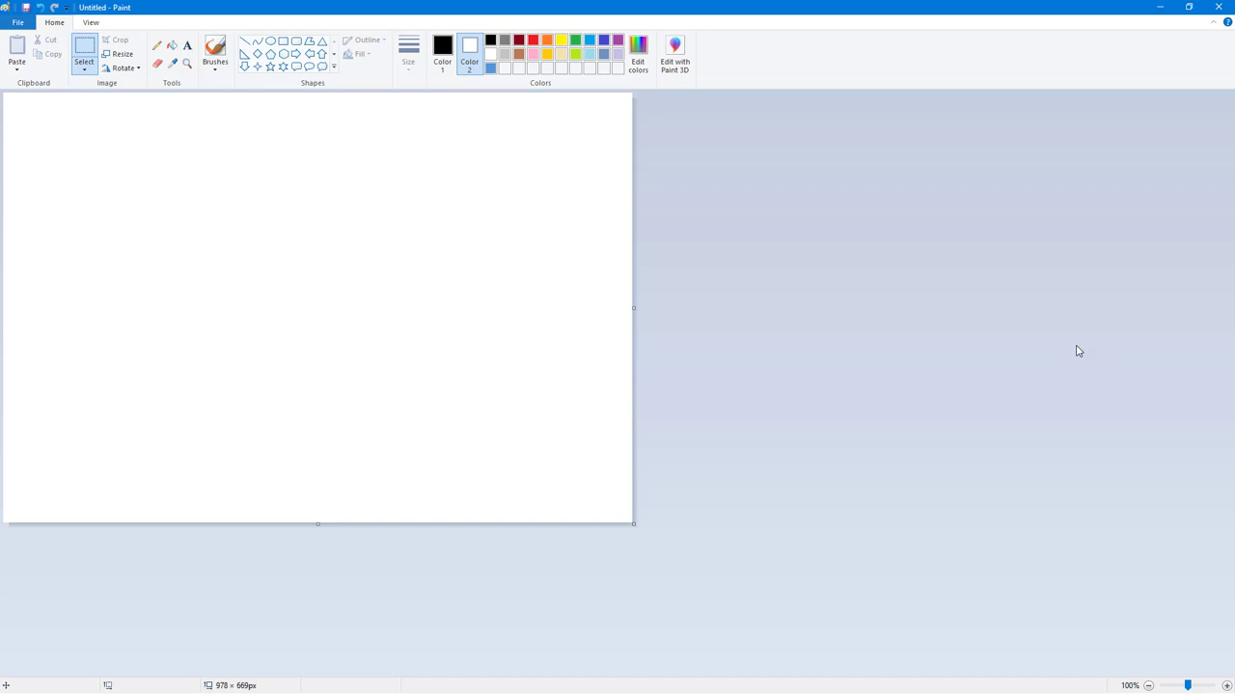
mouse_move(610, 236)
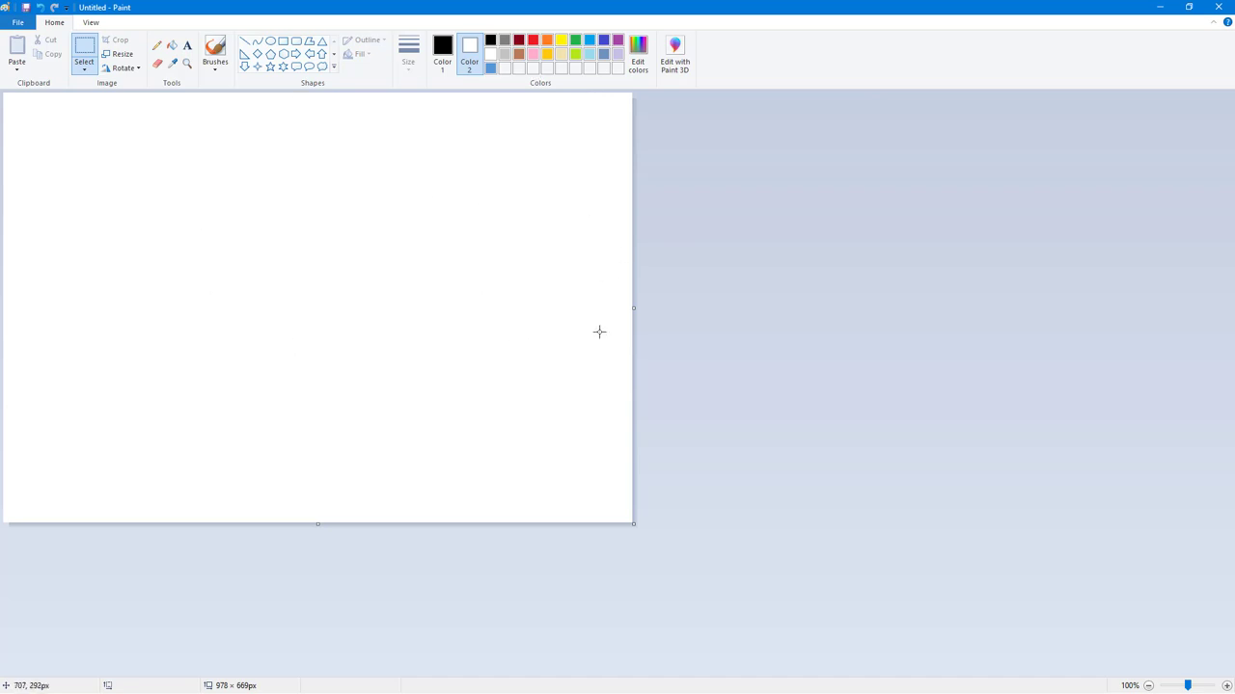
mouse_move(618, 322)
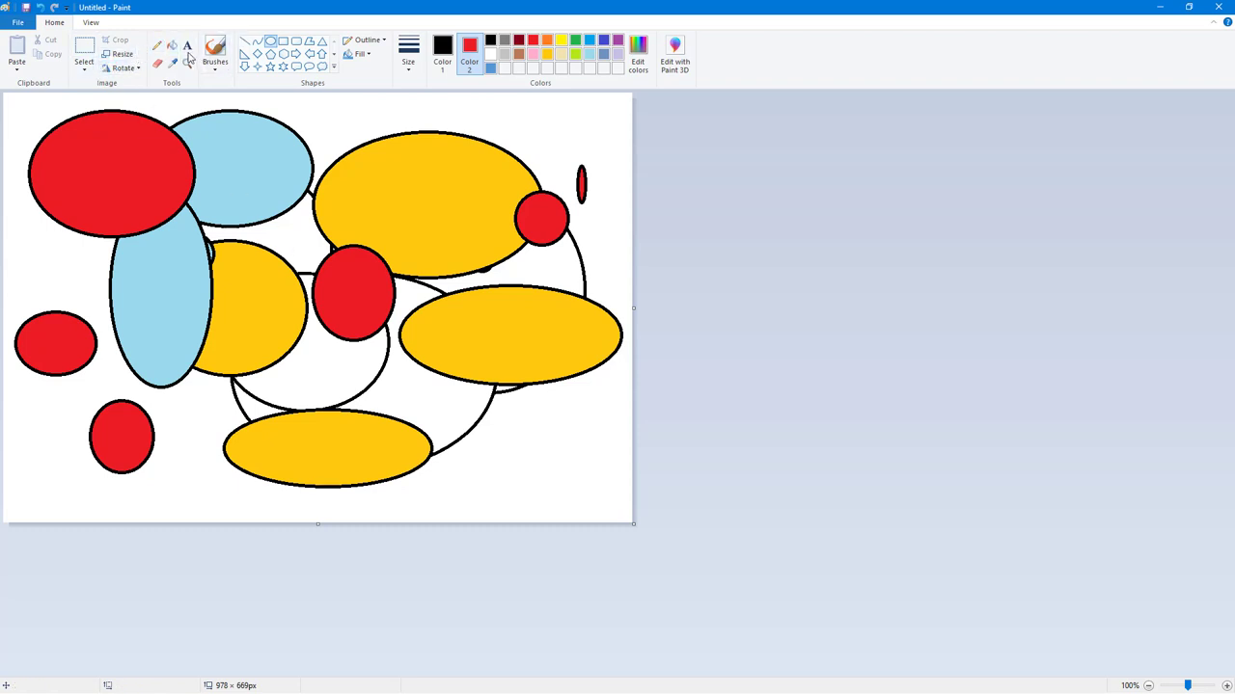
Copy a rectangular chunk of the top-left red ellipse and drag the pasted copy toward the centre
click(85, 49)
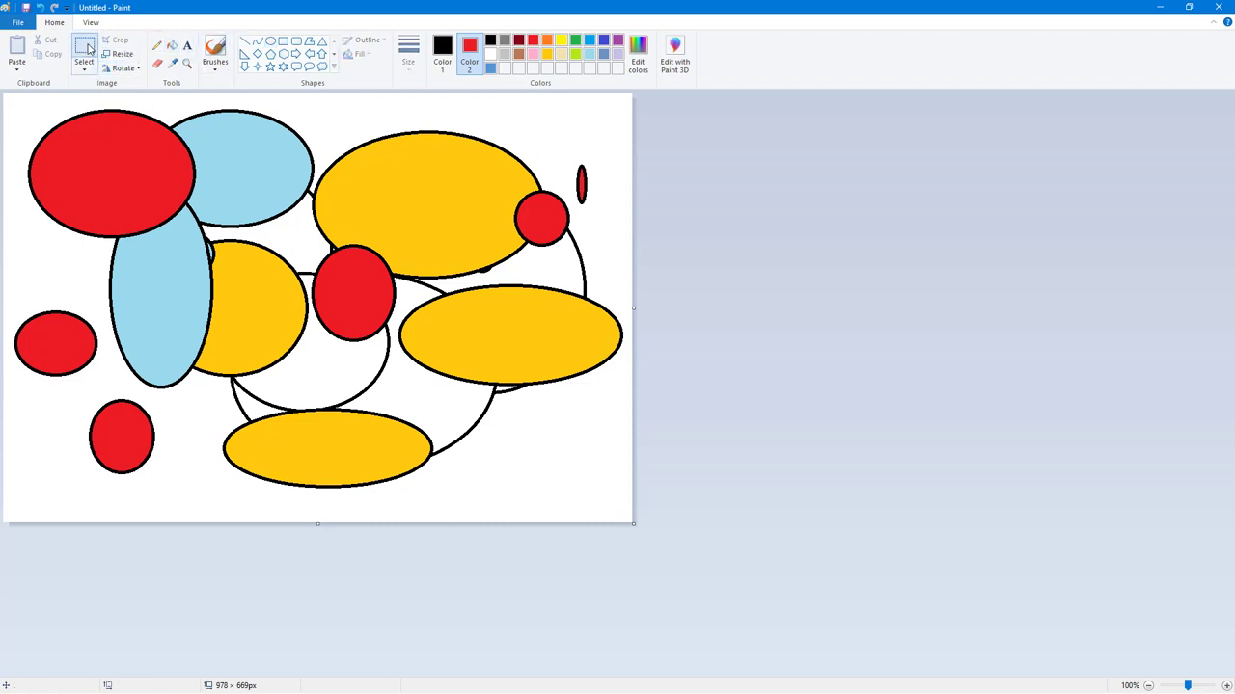
drag(77, 127, 236, 279)
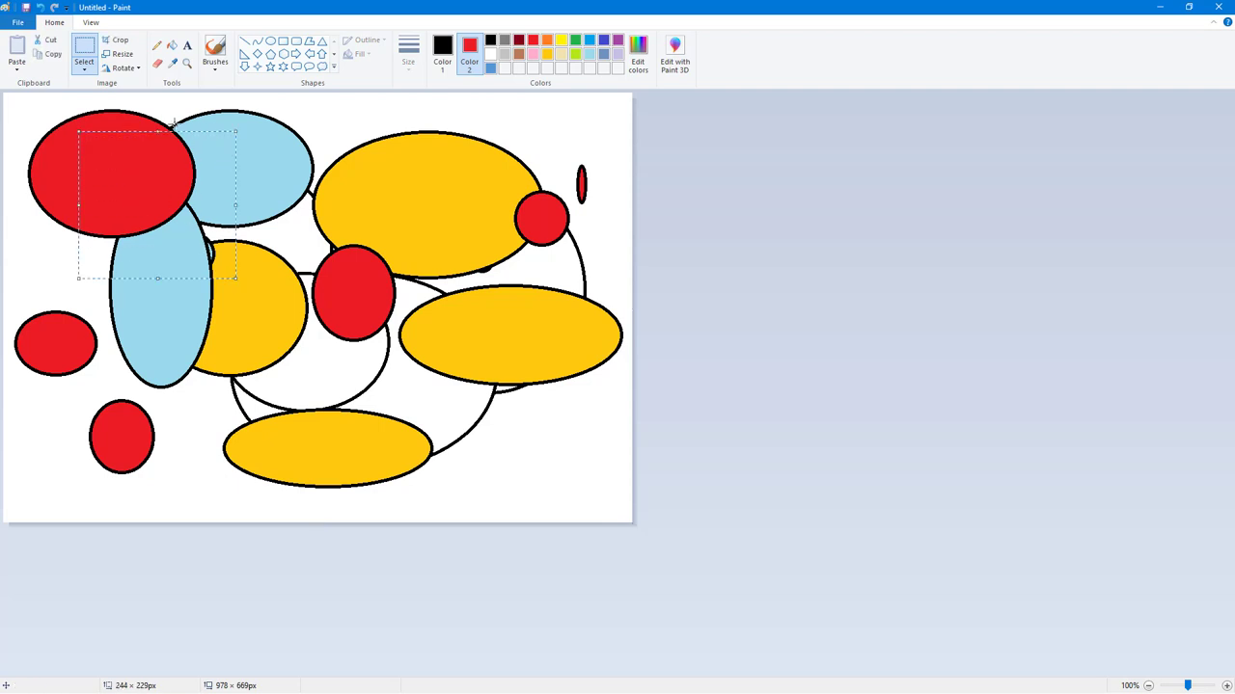
mouse_move(148, 182)
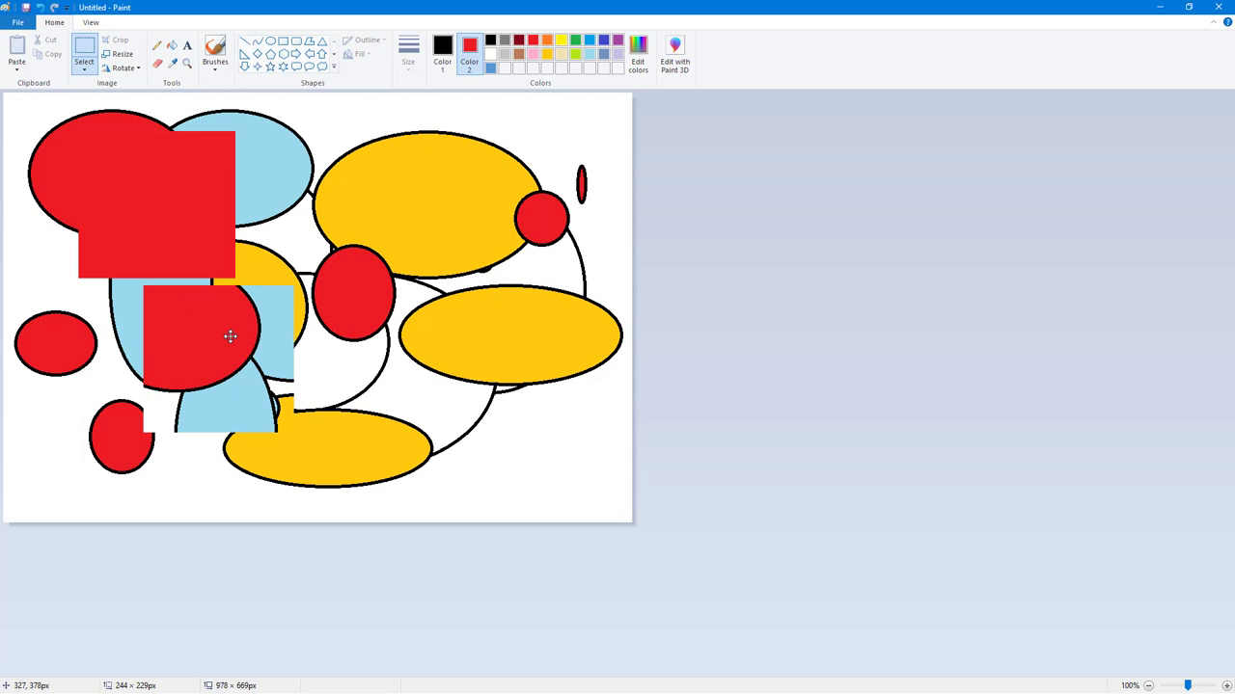
drag(230, 336, 401, 197)
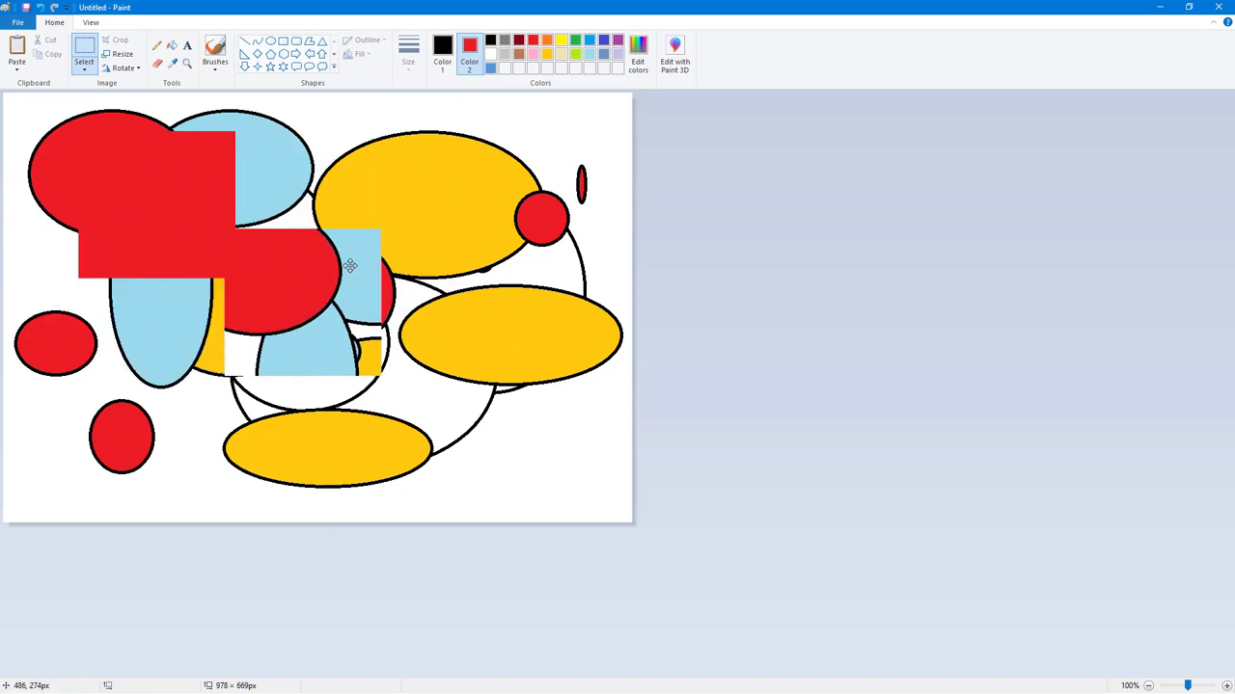
Nudge a pasted fragment into place in the middle of the picture
drag(348, 266, 347, 270)
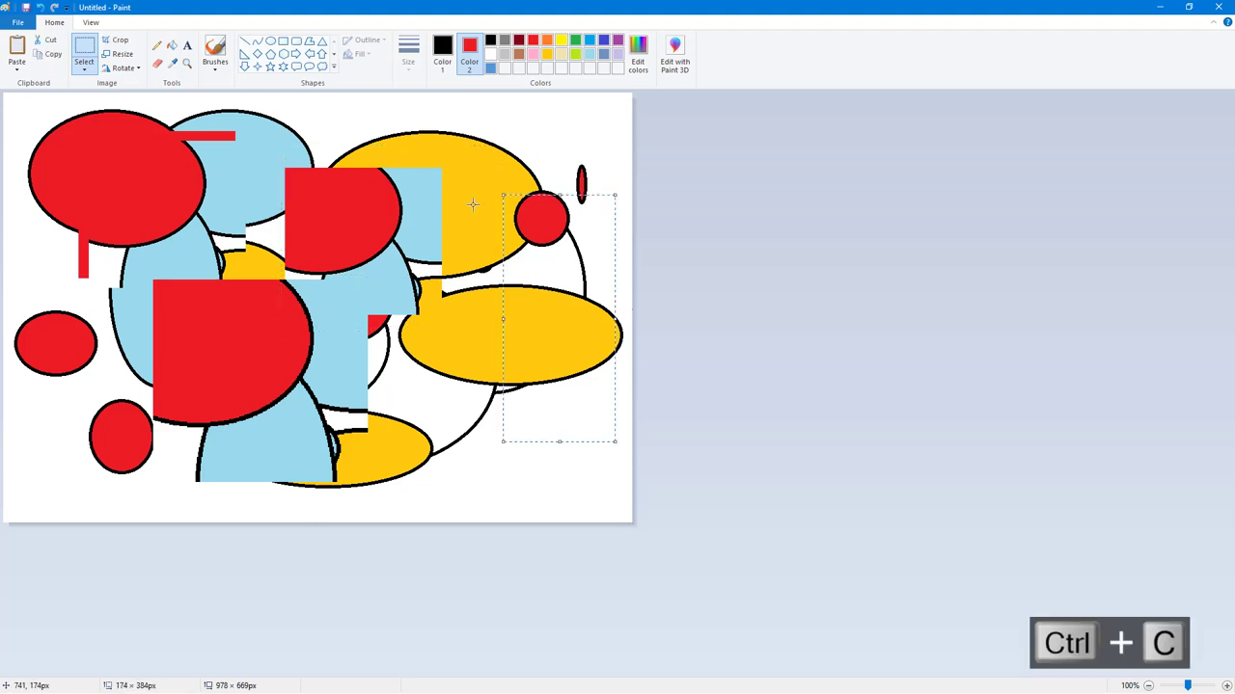
Paste the right-side region, then cut a wide strip and paste it back as a movable piece
key(ctrl+v)
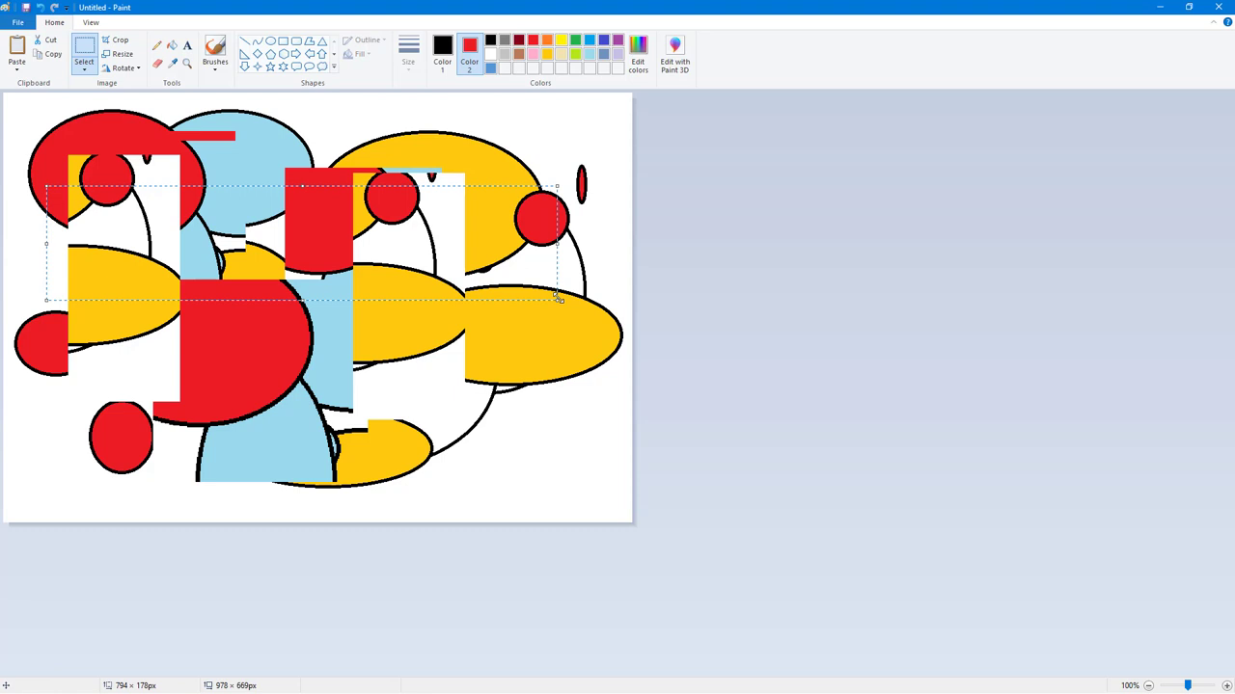
key(ctrl+x)
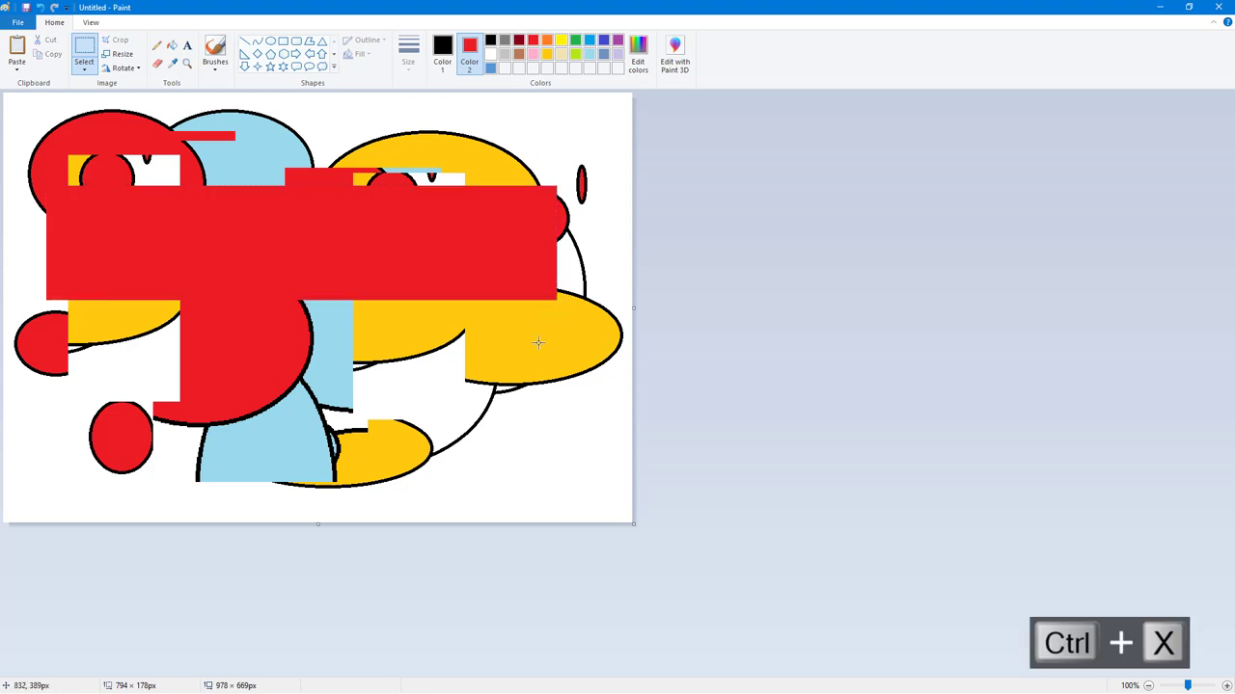
key(ctrl+v)
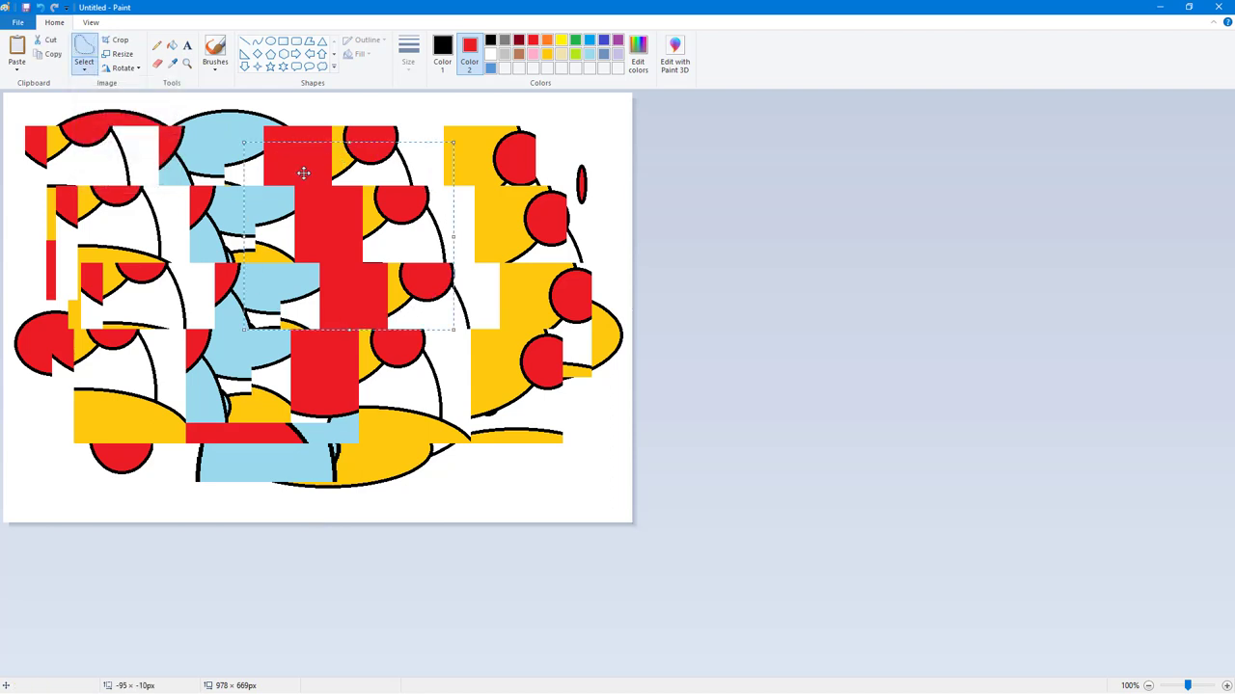
Paste another fragment onto the canvas to densen the collage
key(ctrl+v)
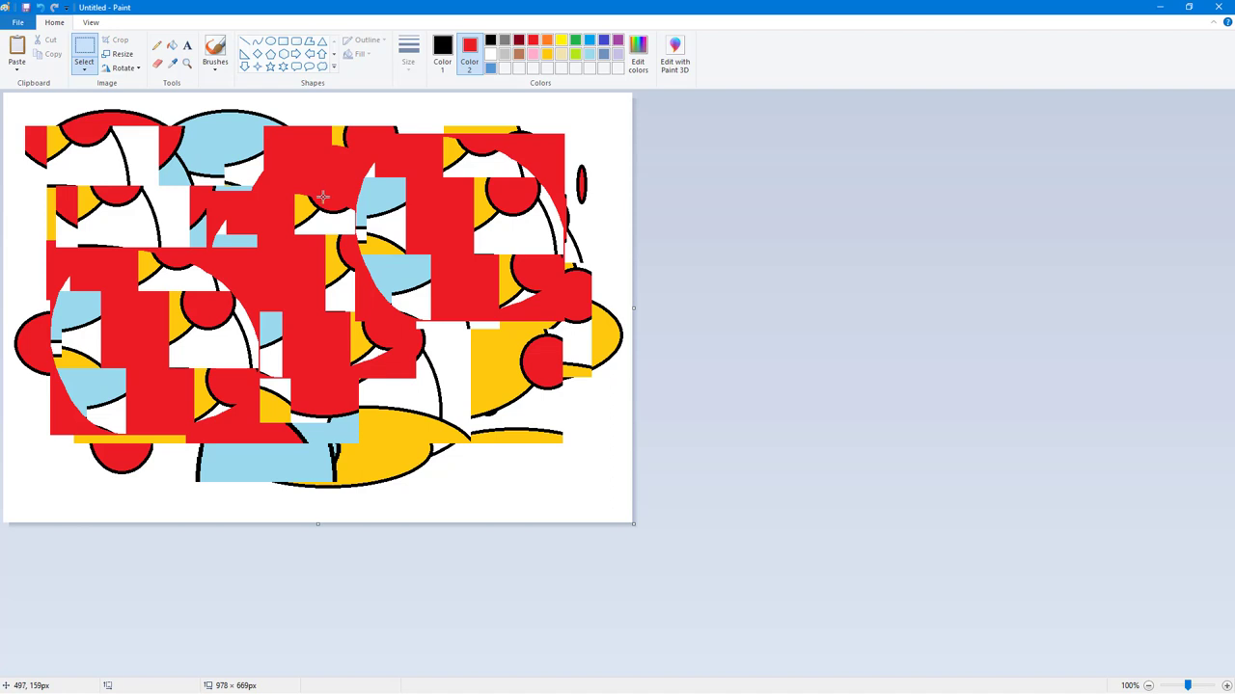
mouse_move(326, 187)
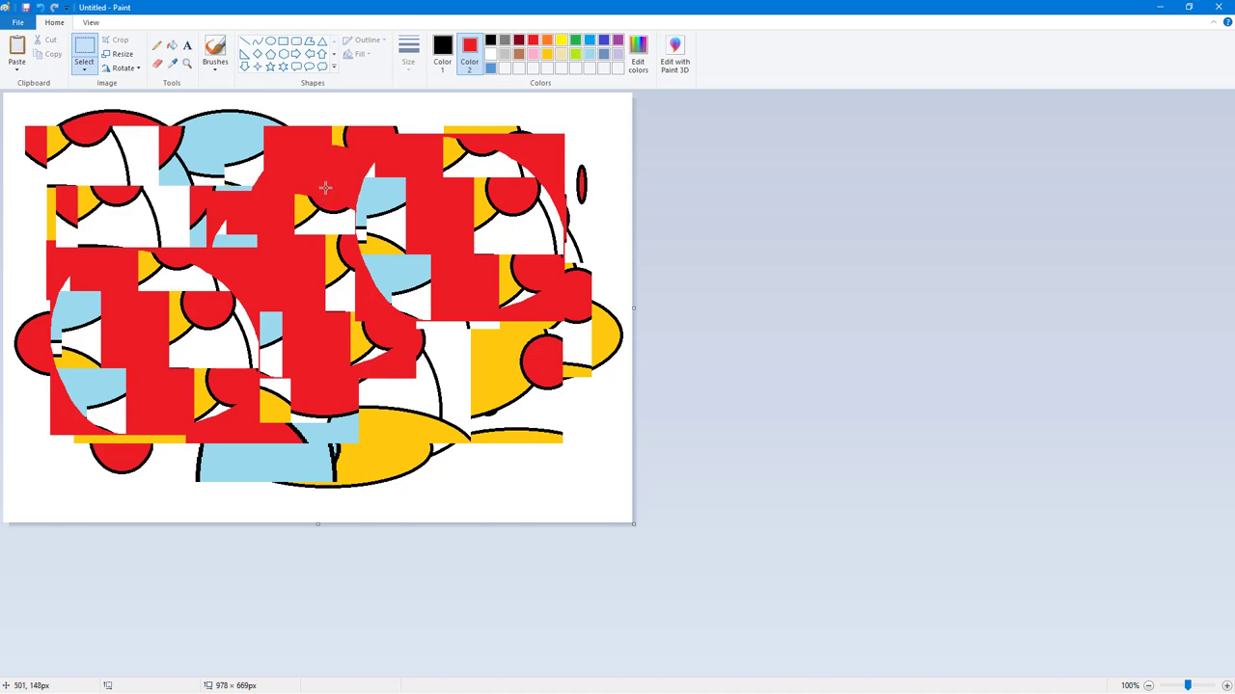
mouse_move(648, 251)
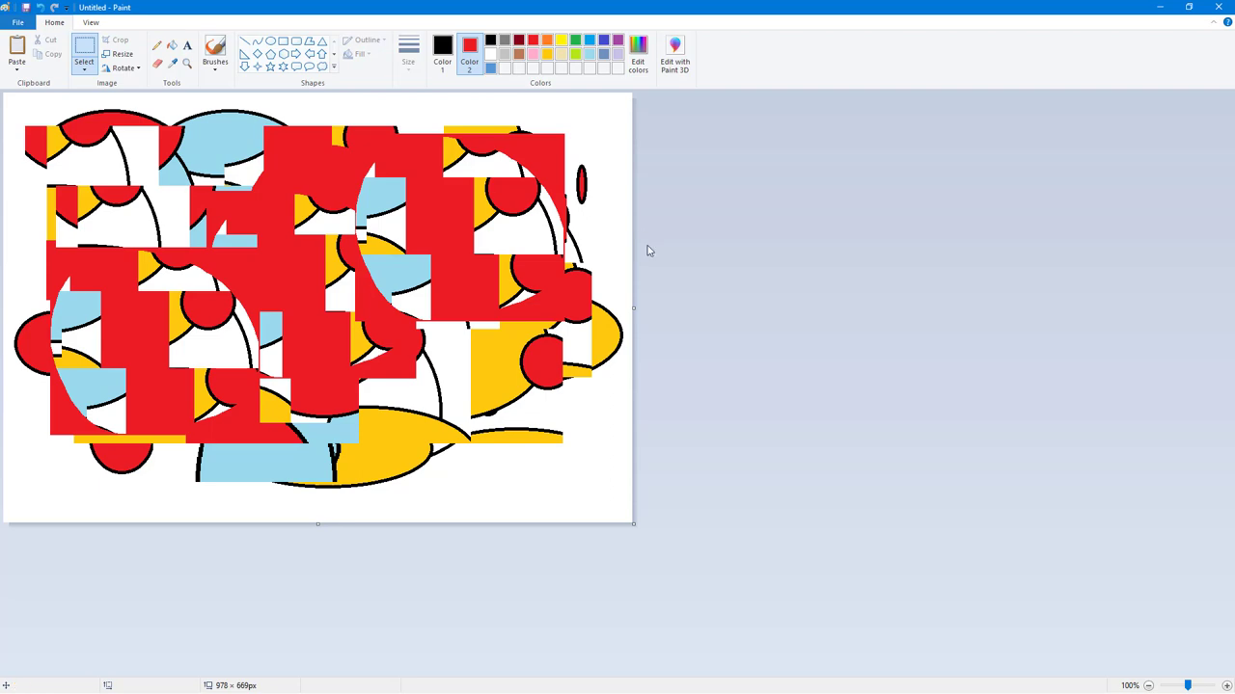